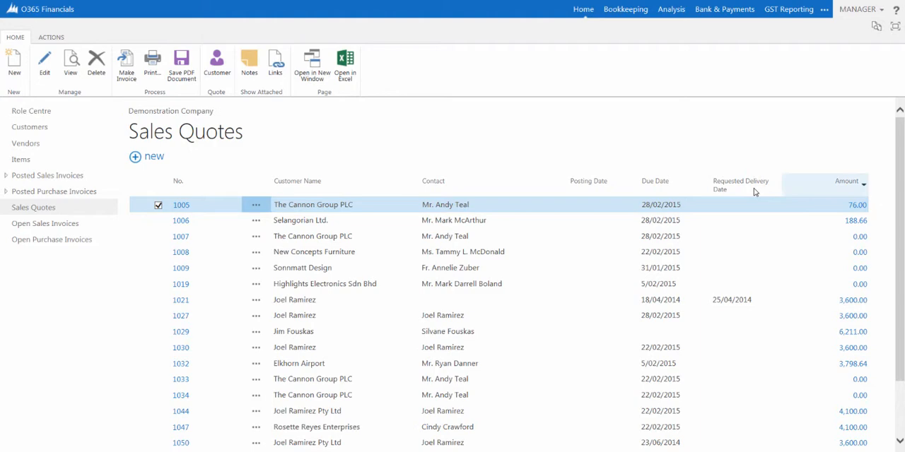
Step: Select the row for quote 1006, Selangorian Ltd., in the Sales Quotes list
click(181, 220)
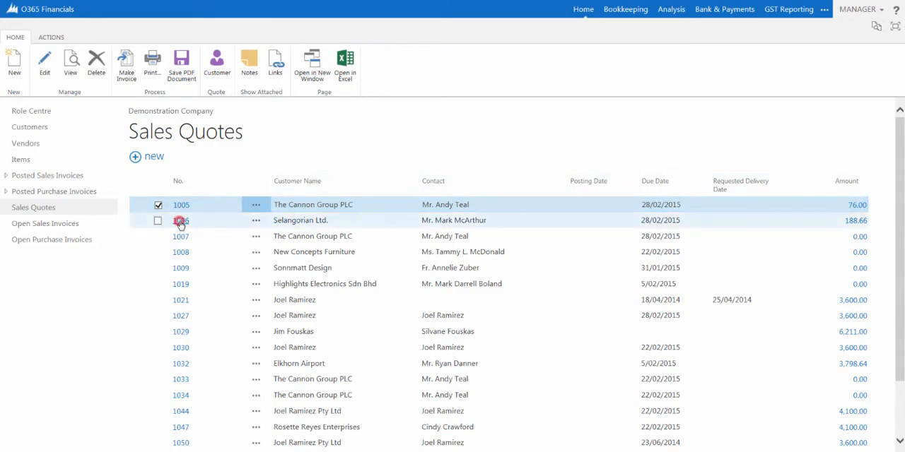
click(158, 221)
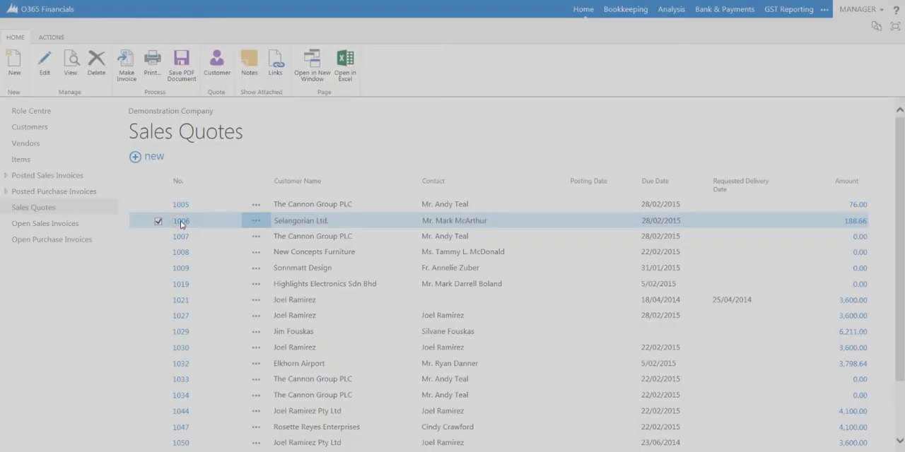
Step: Open quote 1006 on the Edit - Sales Quote page to view its details and three lines
double_click(181, 221)
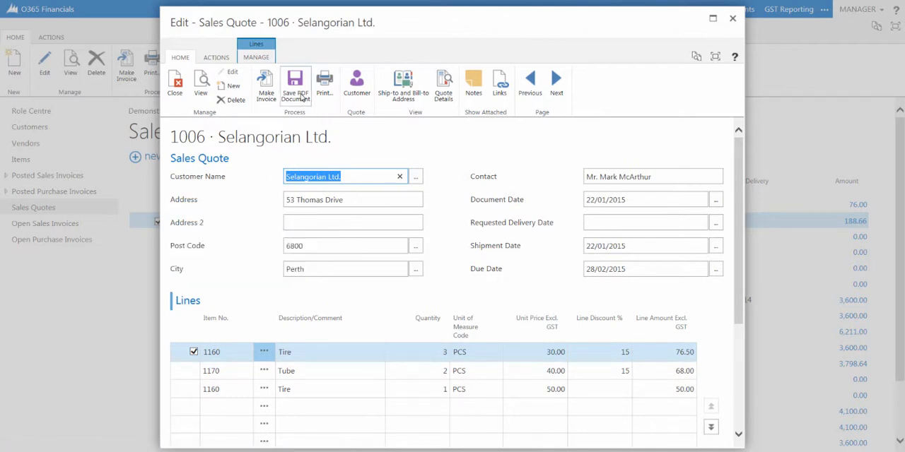
mouse_move(296, 85)
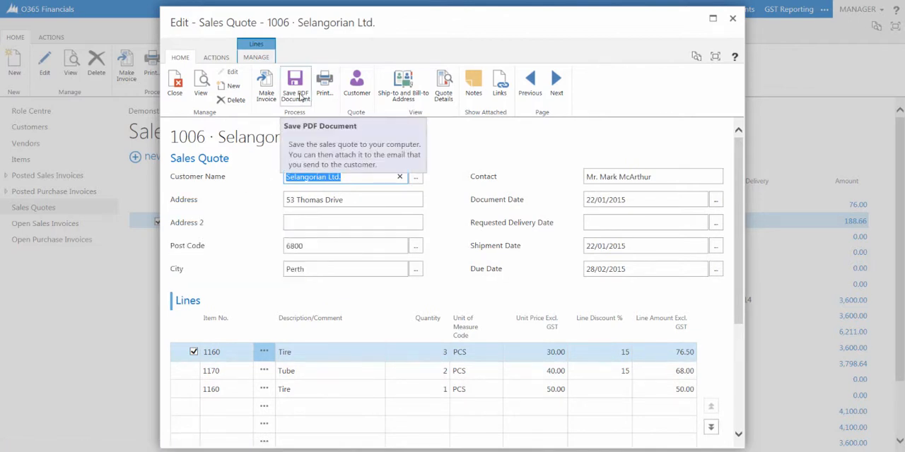
mouse_move(323, 85)
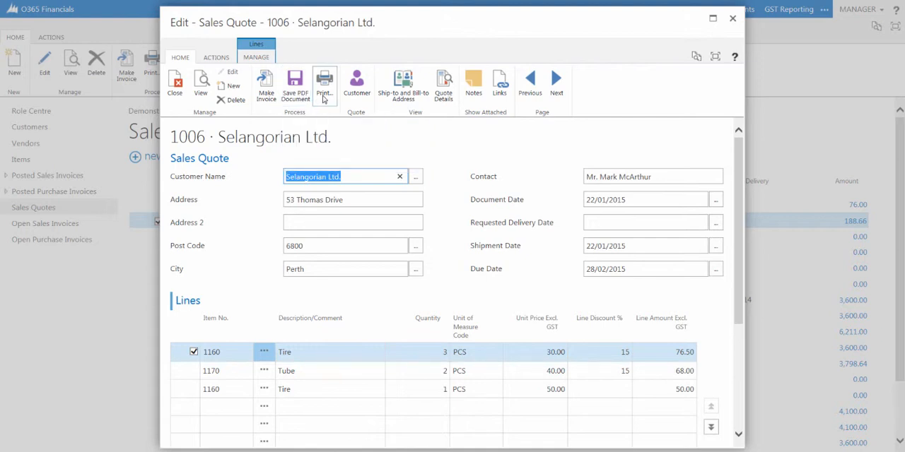
mouse_move(324, 81)
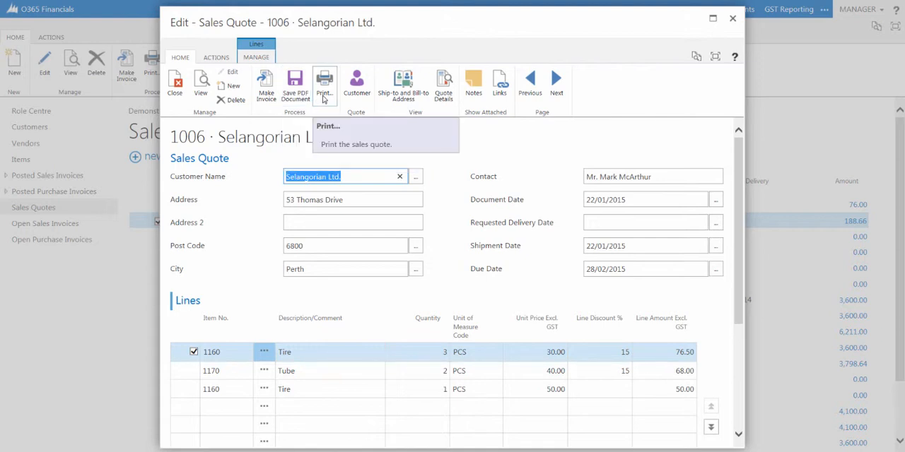
mouse_move(266, 81)
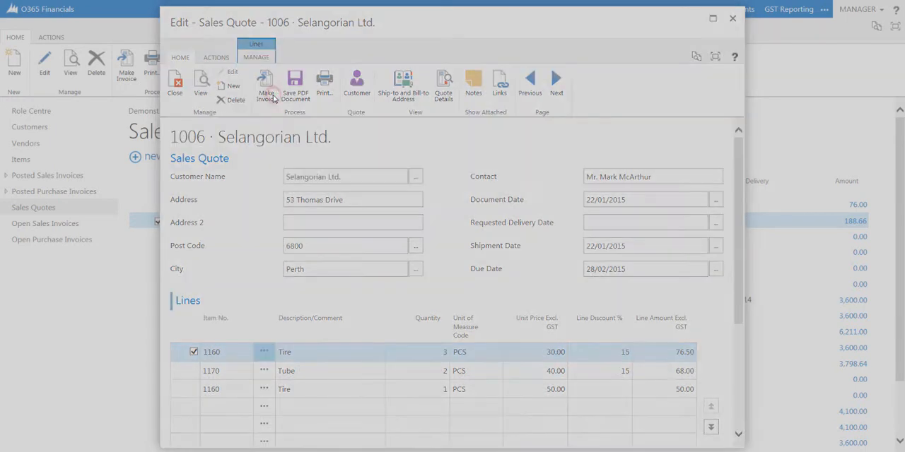
Step: Convert quote 1006 into sales invoice 1047 with Make Invoice, and open the new invoice
click(266, 84)
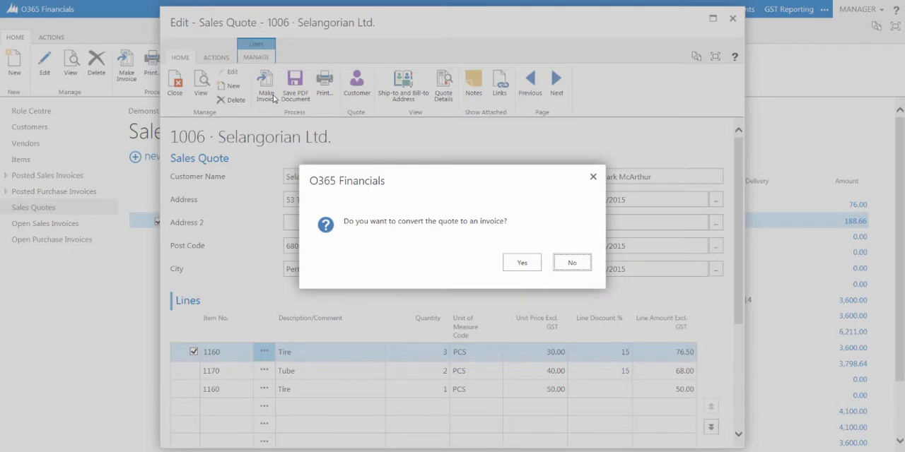
mouse_move(436, 191)
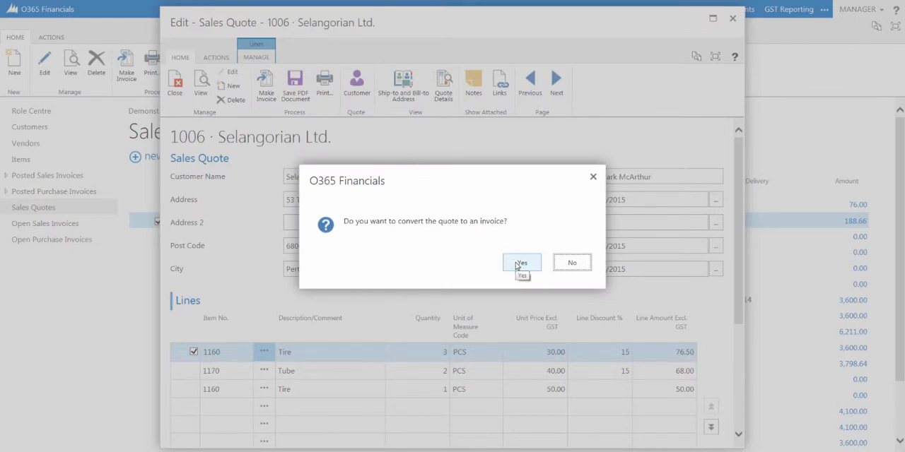
click(522, 262)
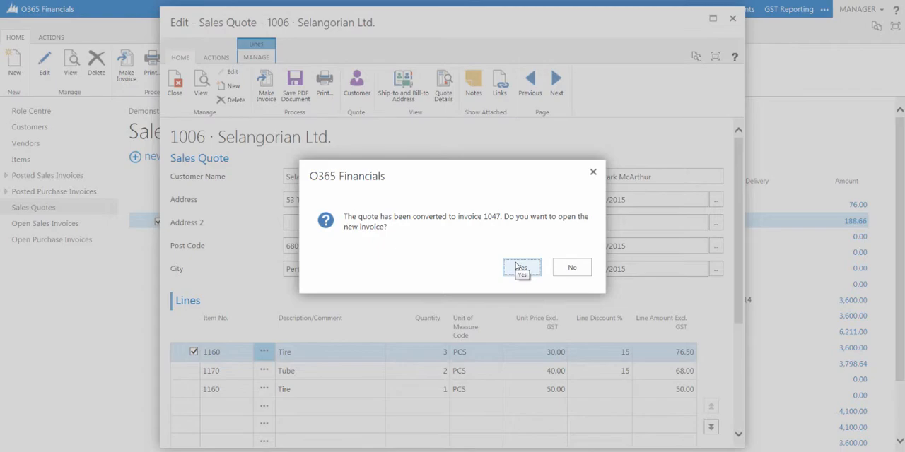
click(522, 267)
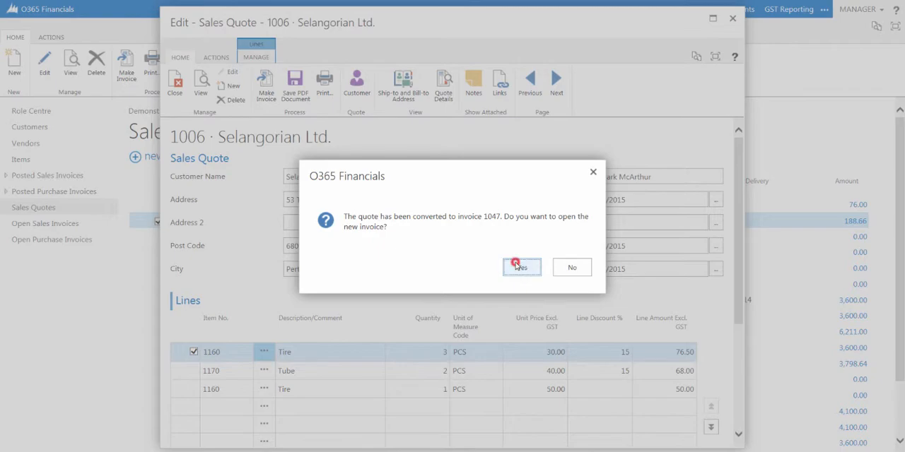
click(572, 267)
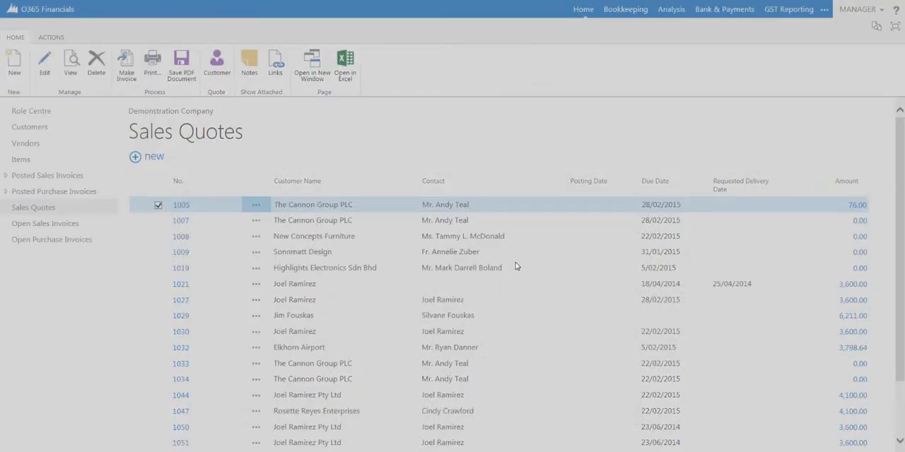